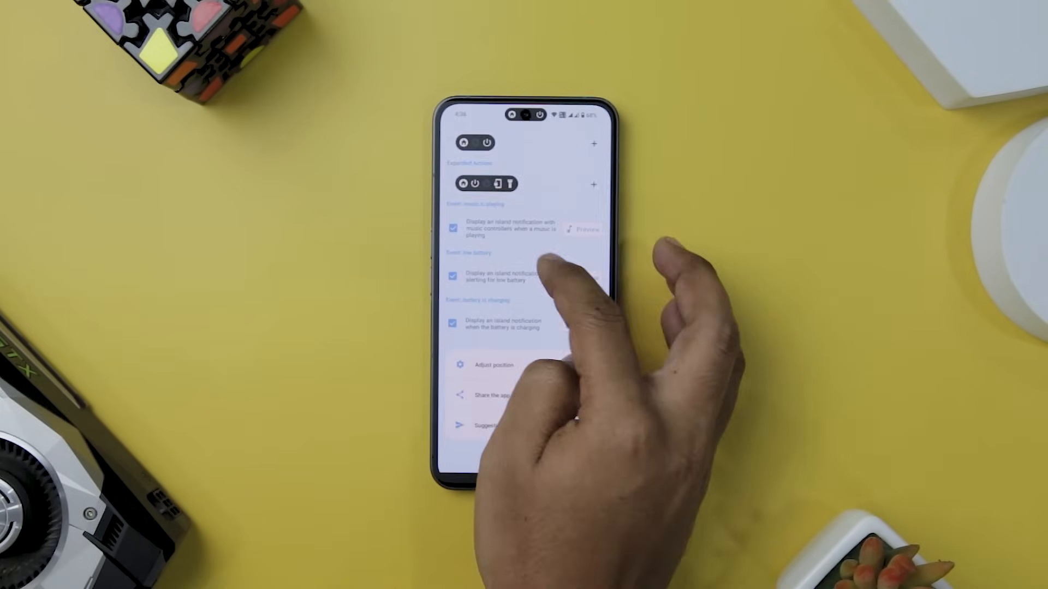
Step: Scroll the Walloo Latest feed to reach the pink, purple and yellow gradient maker
scroll("down", 3)
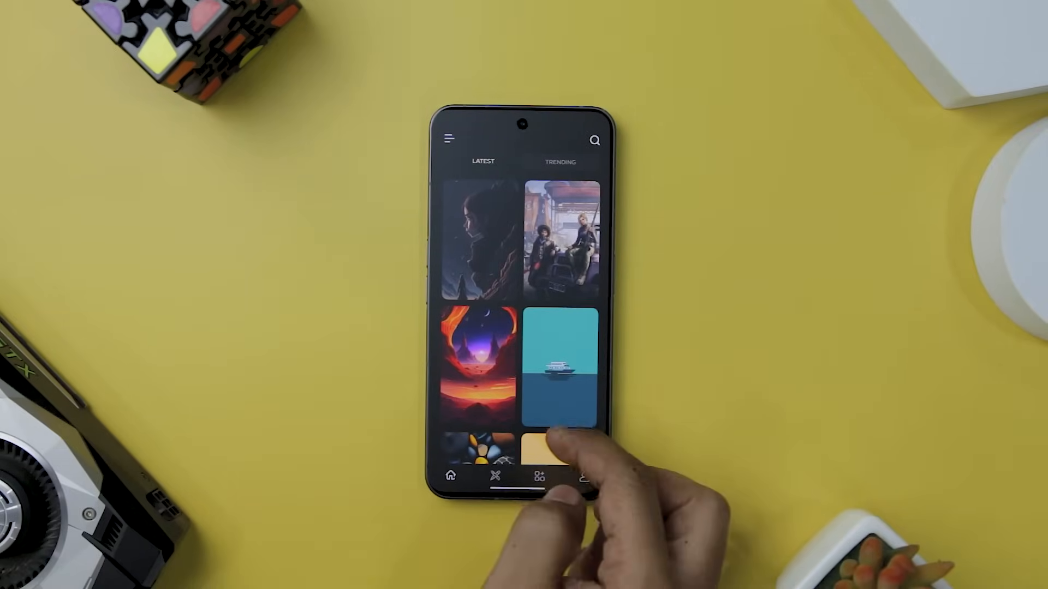
scroll("down", 3)
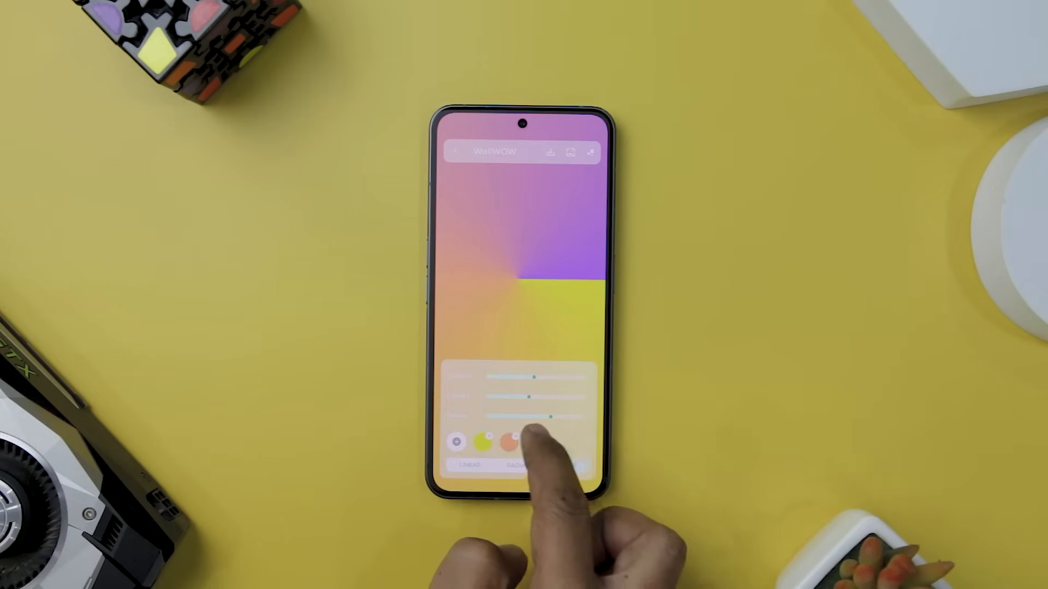
Step: Pick a gradient colour swatch, adjust its RGB sliders, then return to Trending
left_click(509, 443)
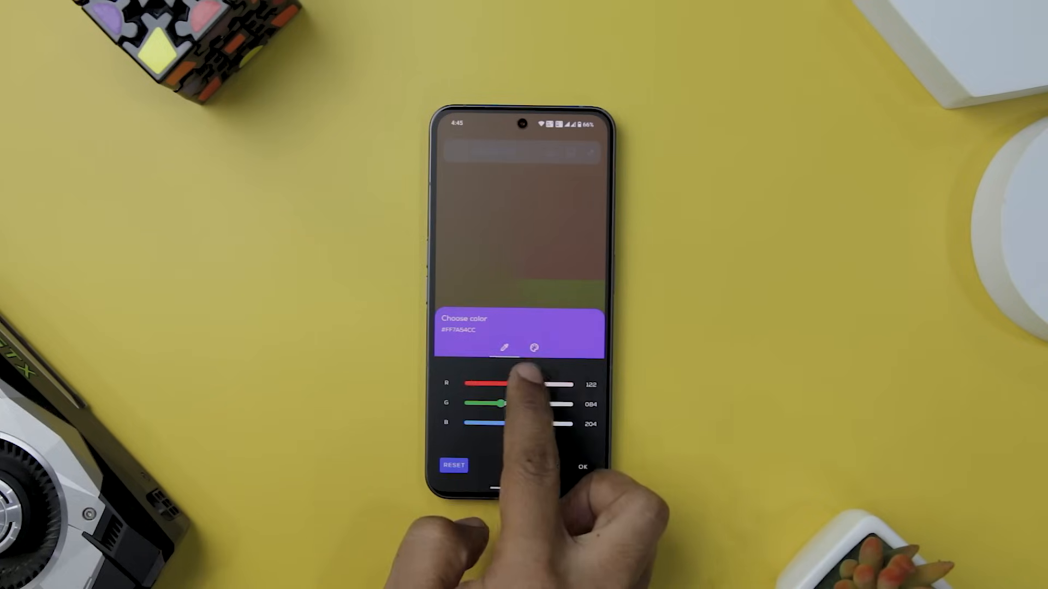
left_click(533, 348)
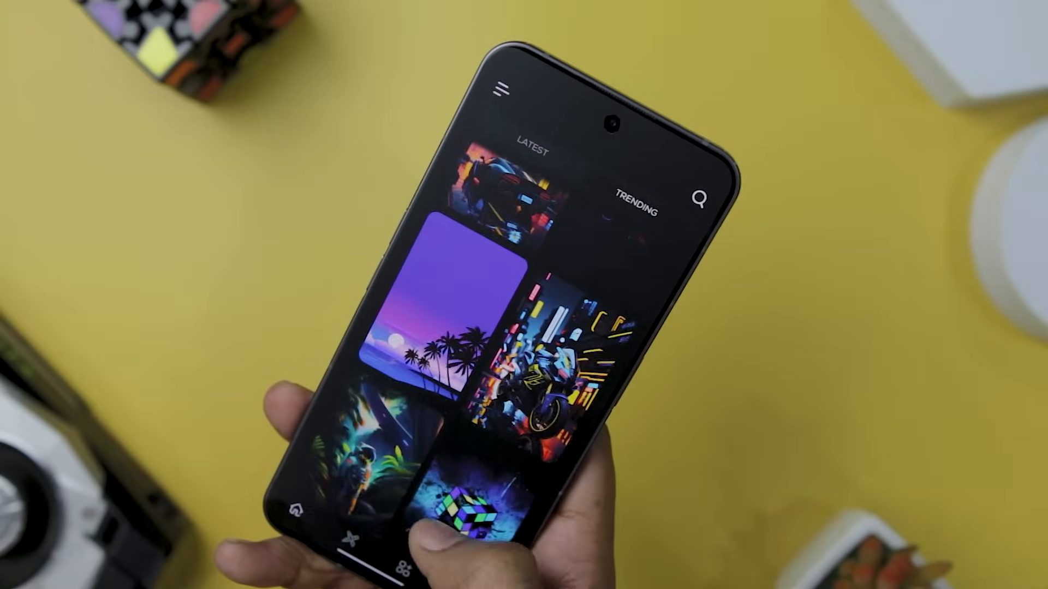
left_click(548, 354)
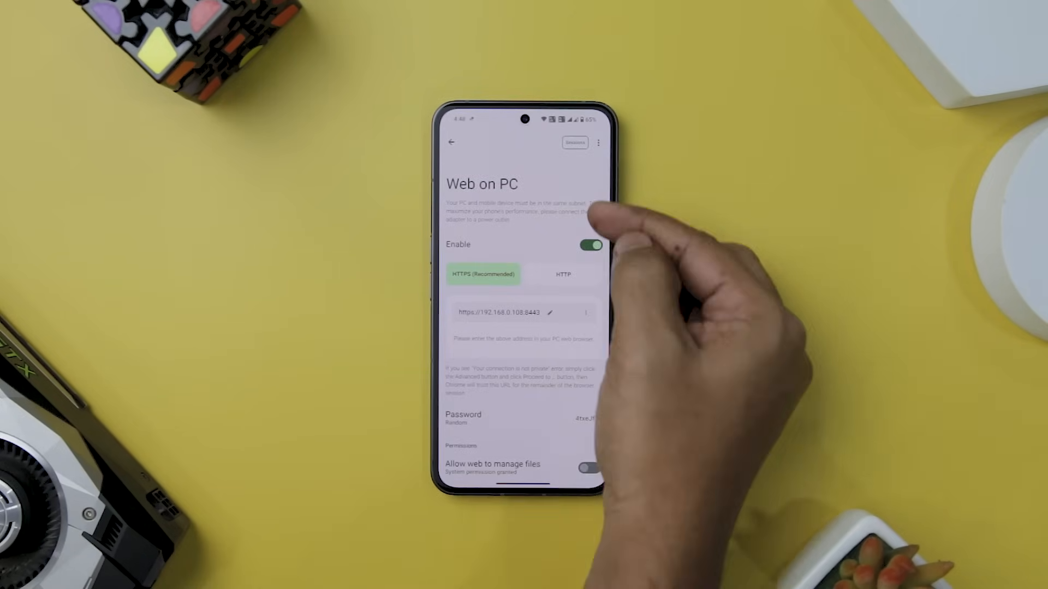
Step: Keep Web on PC enabled and allow the web interface to read and write contacts
left_click(588, 245)
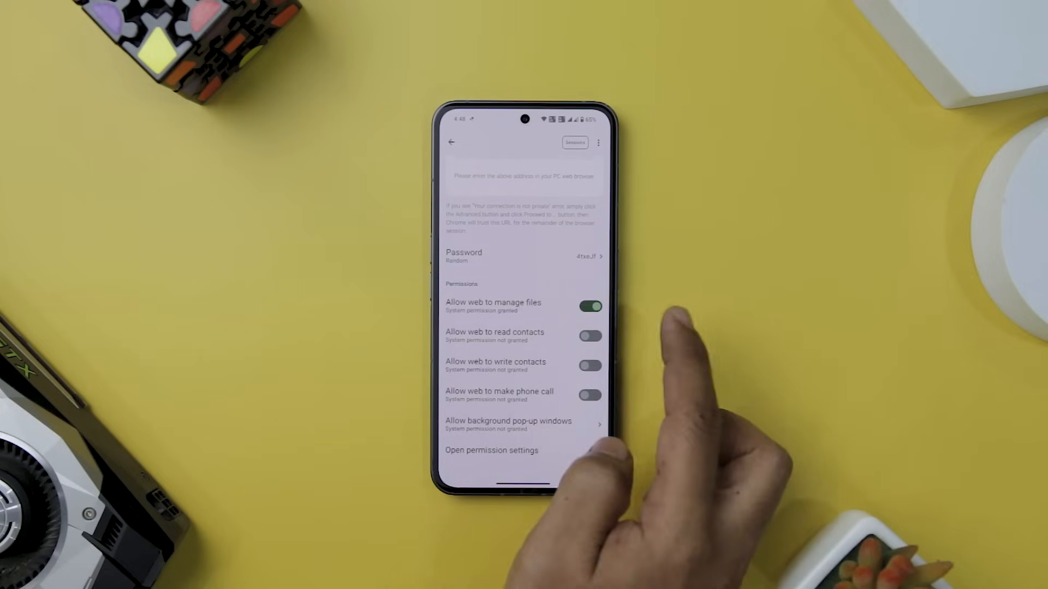
left_click(589, 336)
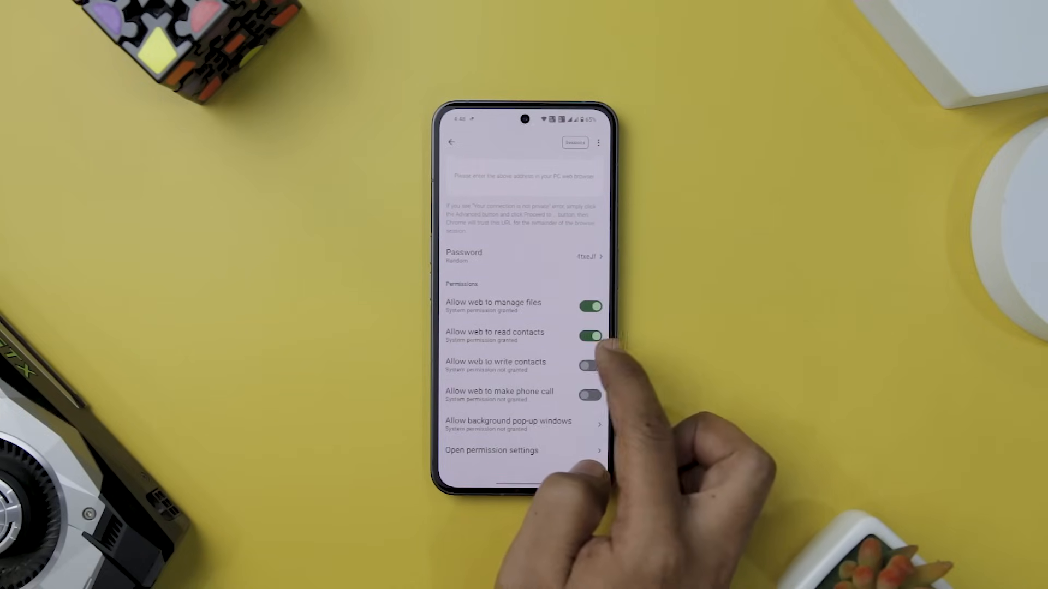
left_click(590, 395)
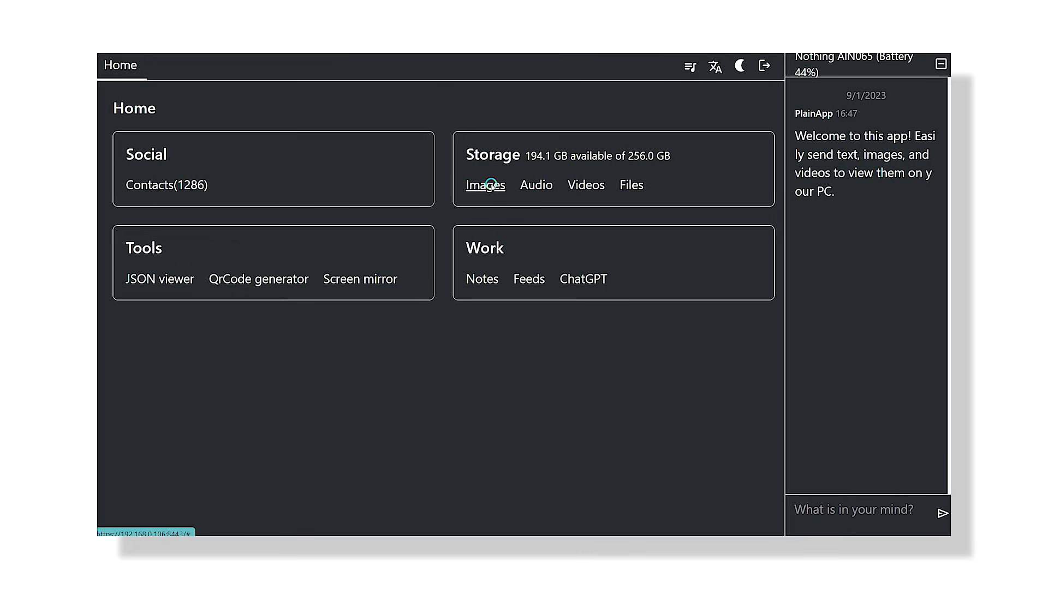
Step: Browse Images and Audio from the PC dashboard, returning Home, then open Files
left_click(485, 185)
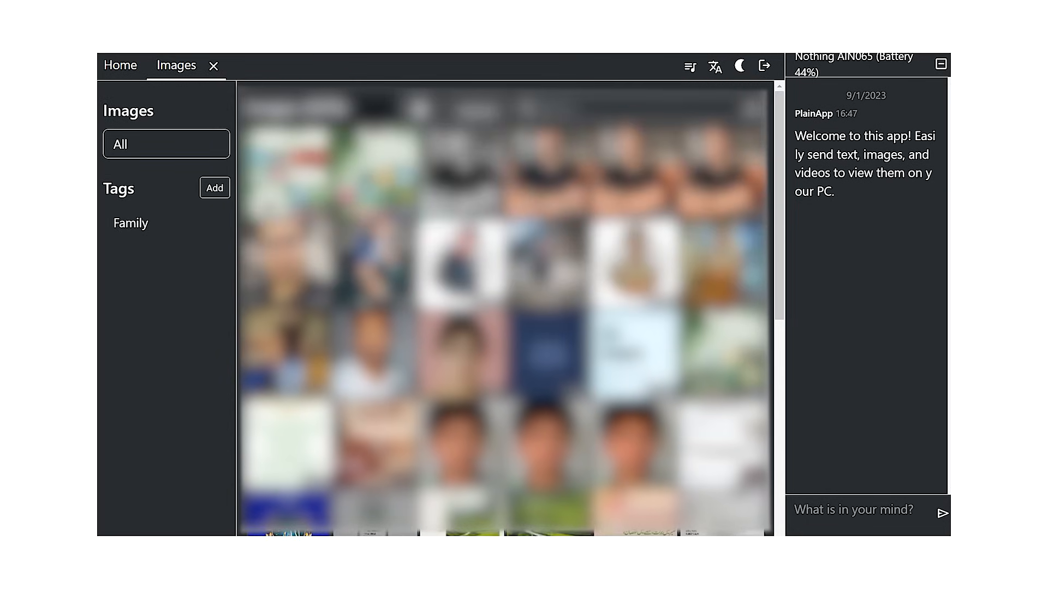
left_click(214, 65)
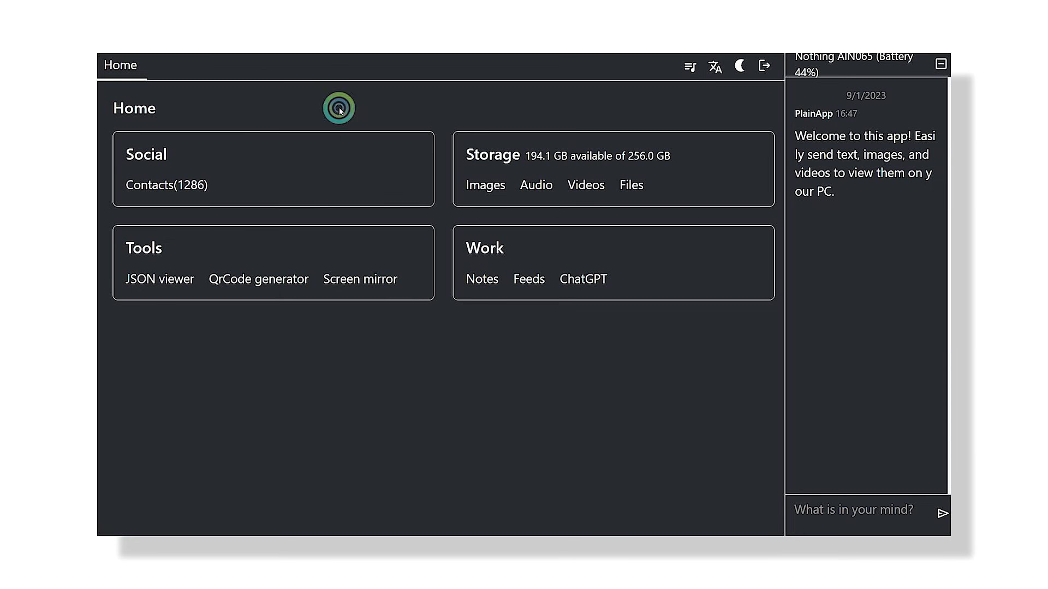
left_click(535, 185)
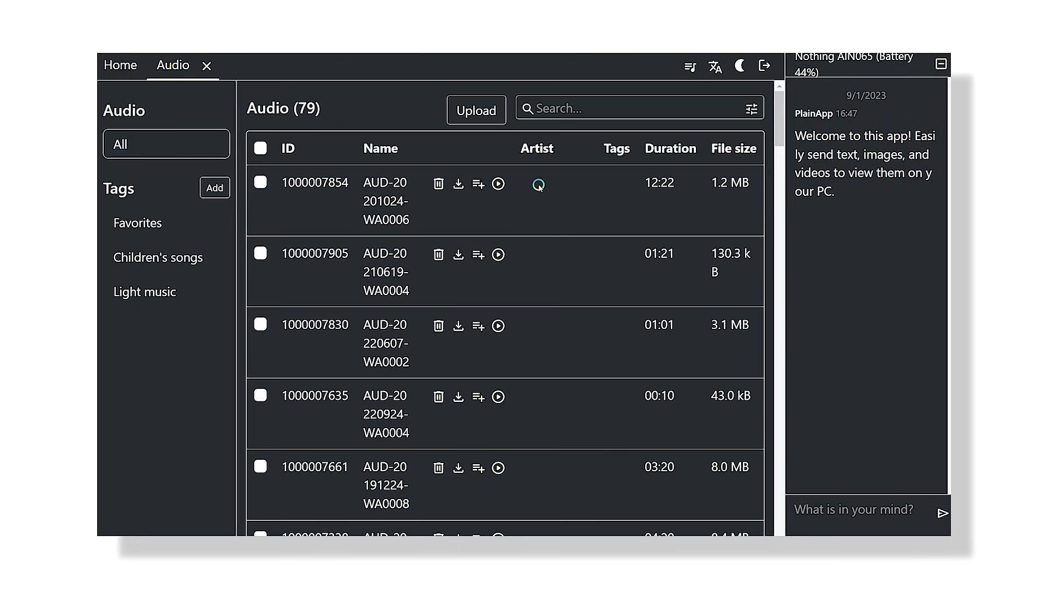
scroll("down", 3)
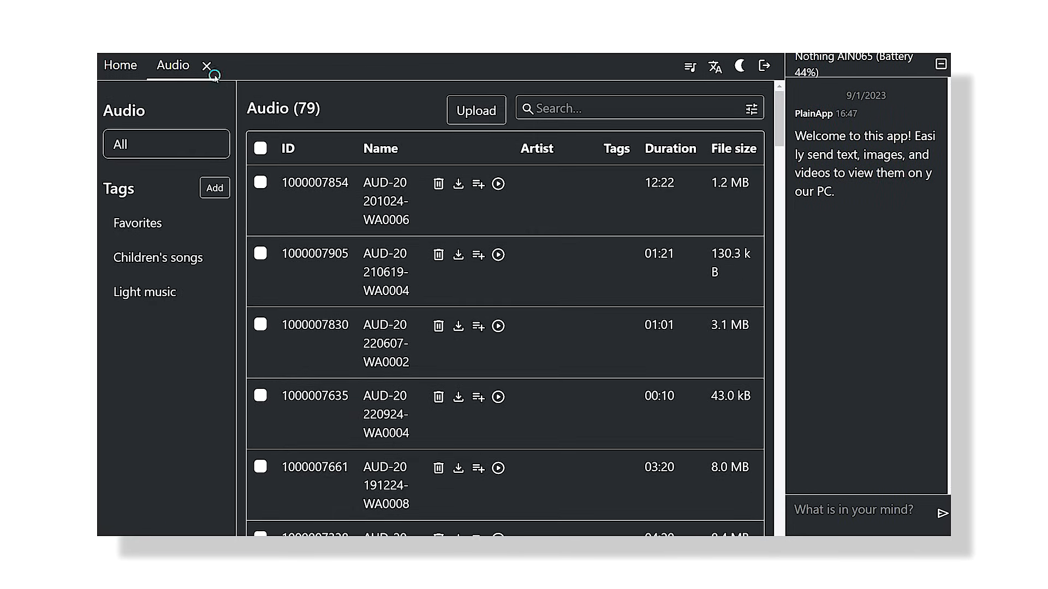
left_click(207, 66)
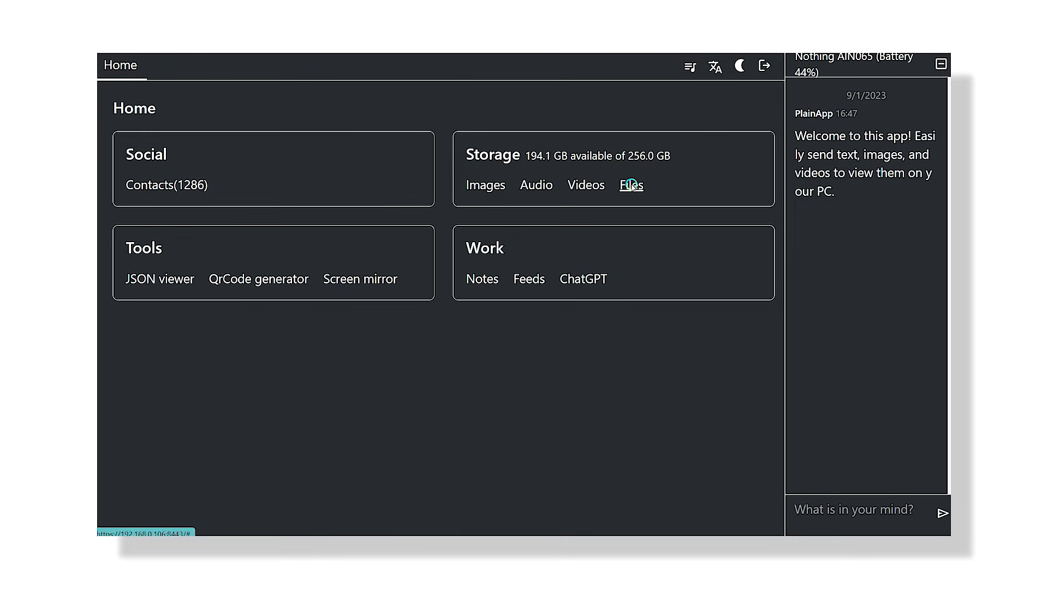
left_click(631, 185)
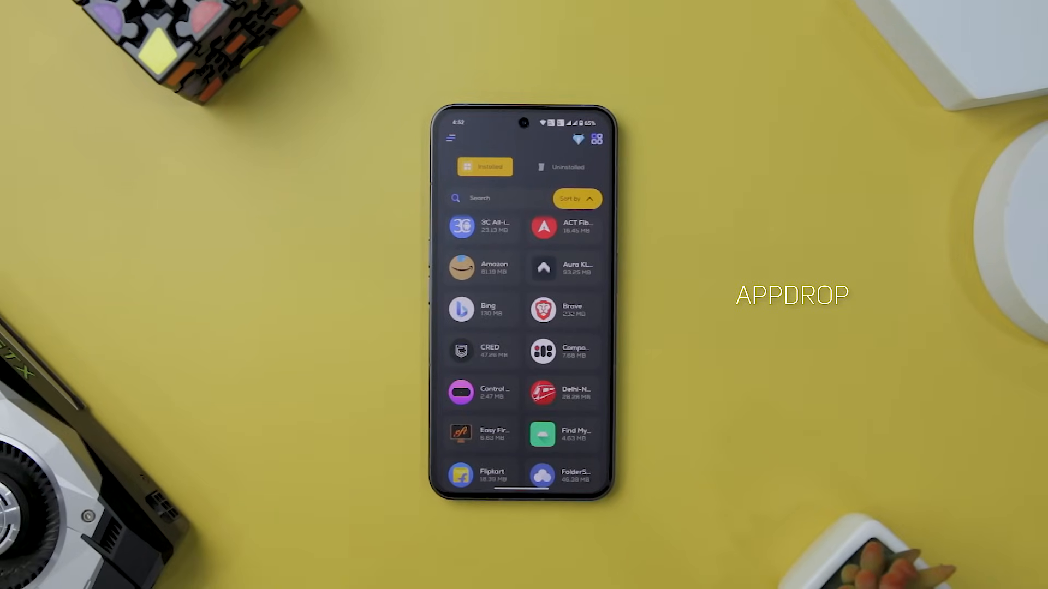
scroll("down", 3)
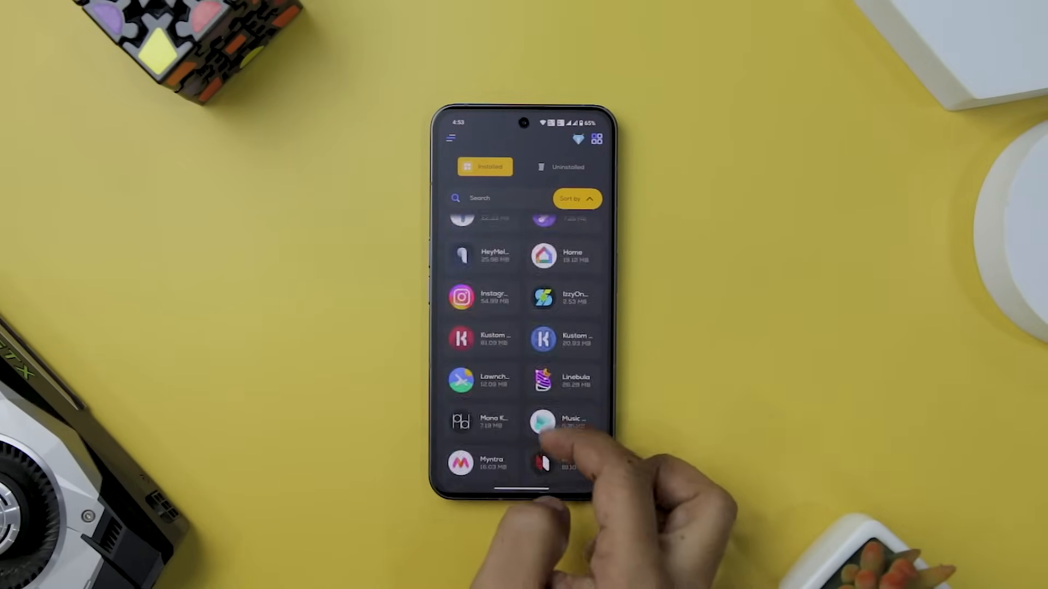
scroll("down", 3)
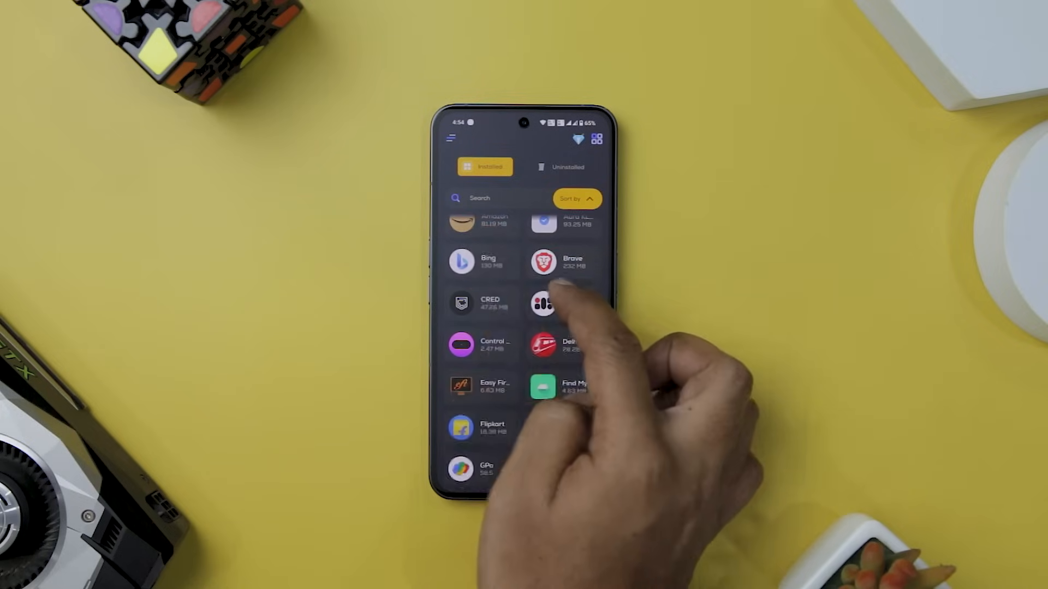
scroll("down", 3)
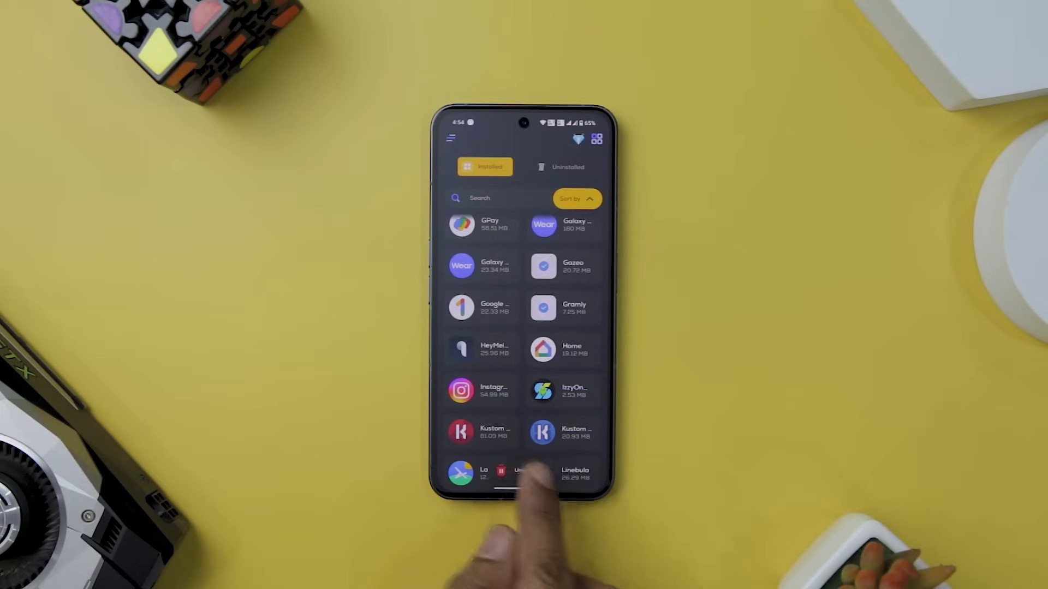
left_click(518, 473)
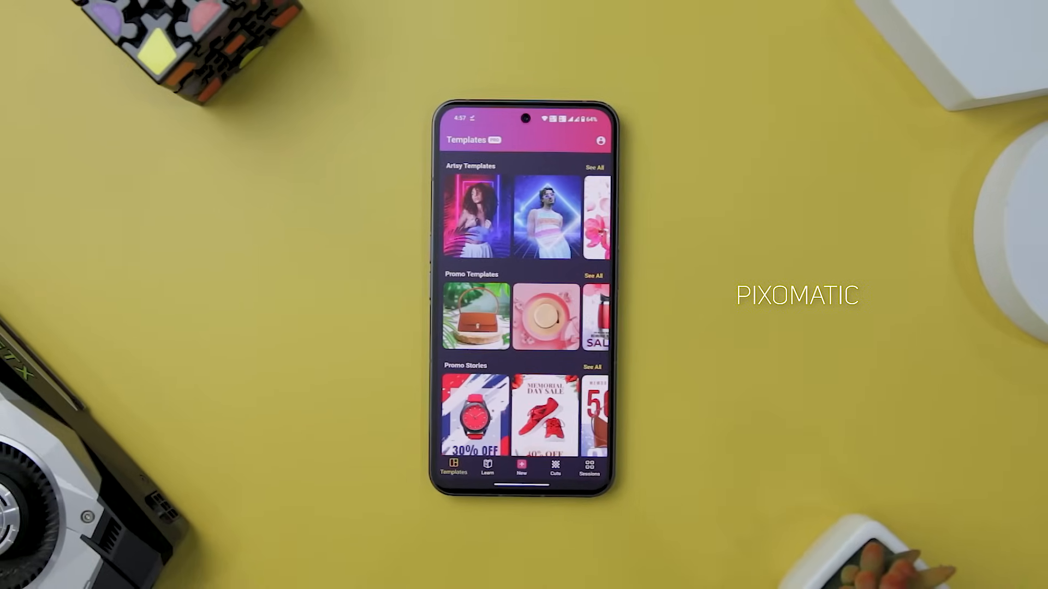
Step: Try the hat-wearing man's Profile Pics template with the woman's portrait, reaching Edit photo
left_click(473, 214)
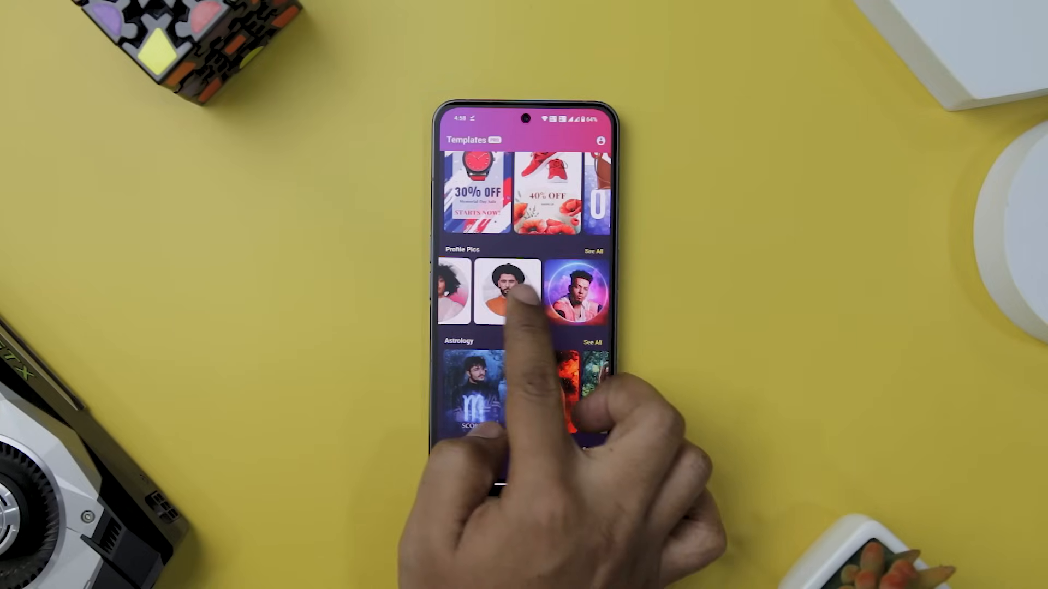
left_click(510, 293)
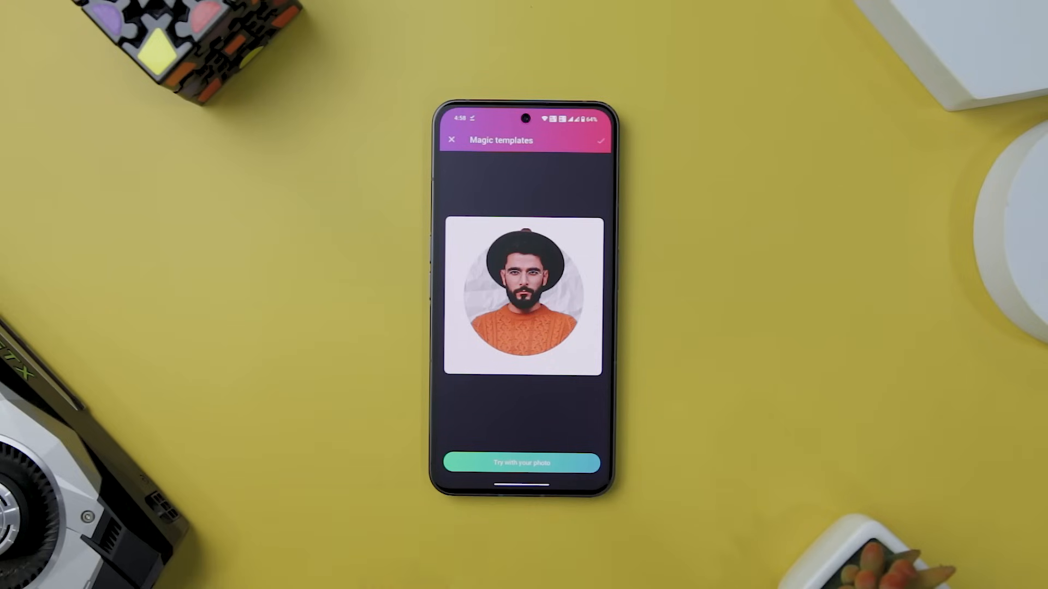
left_click(522, 462)
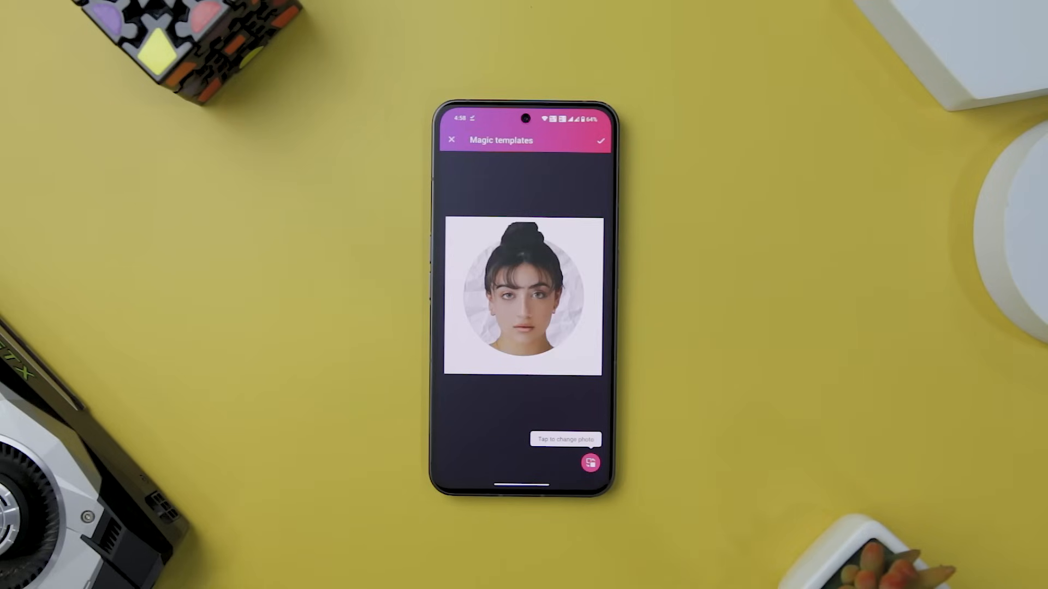
left_click(565, 439)
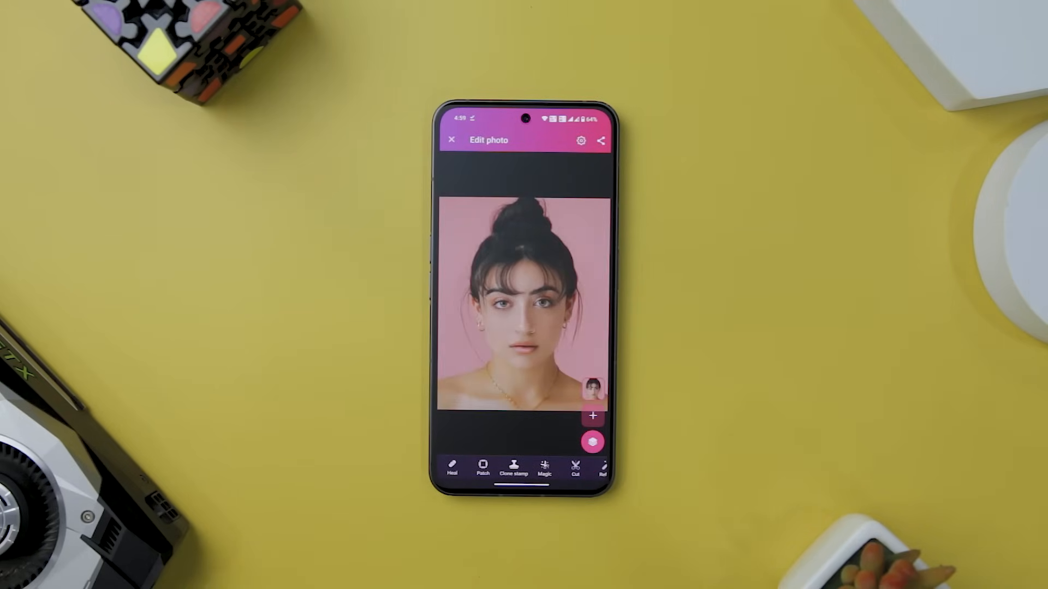
Step: Preview a washed-out filter, then apply a B&W filter to the portrait
left_click(574, 468)
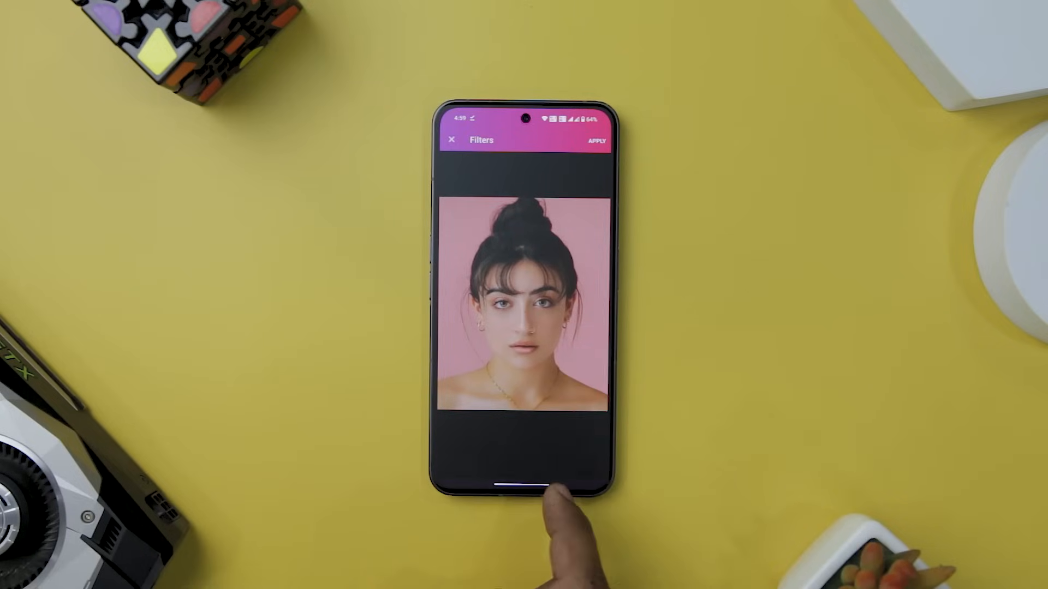
left_click(505, 439)
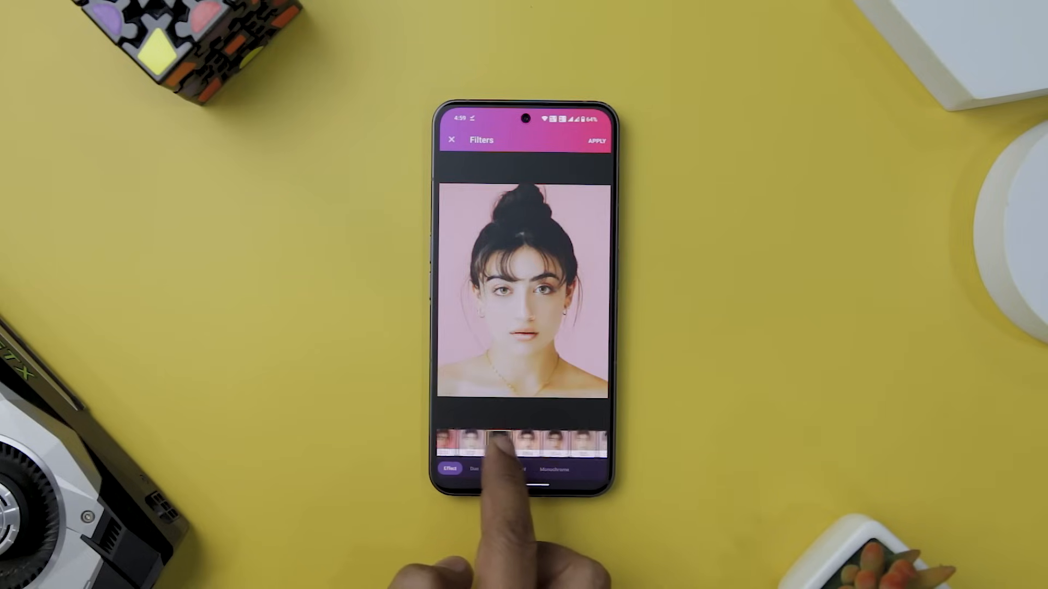
left_click(510, 443)
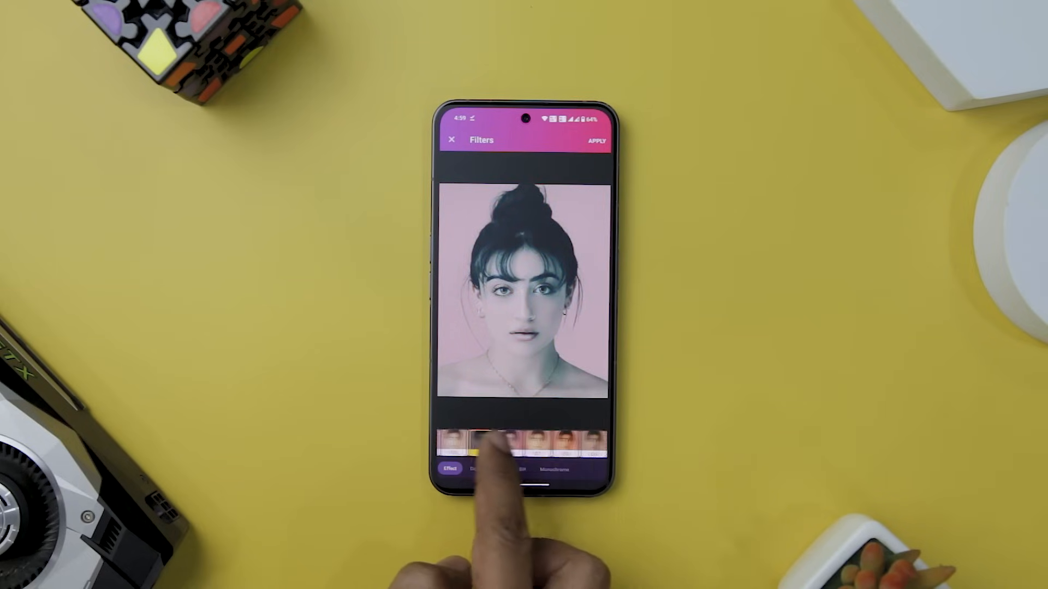
left_click(518, 469)
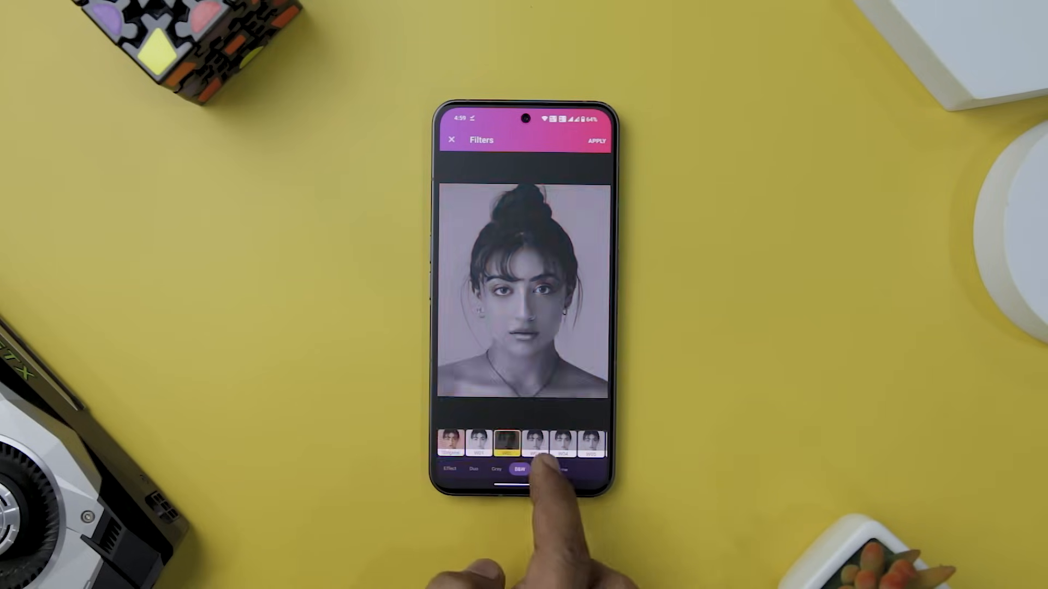
left_click(565, 441)
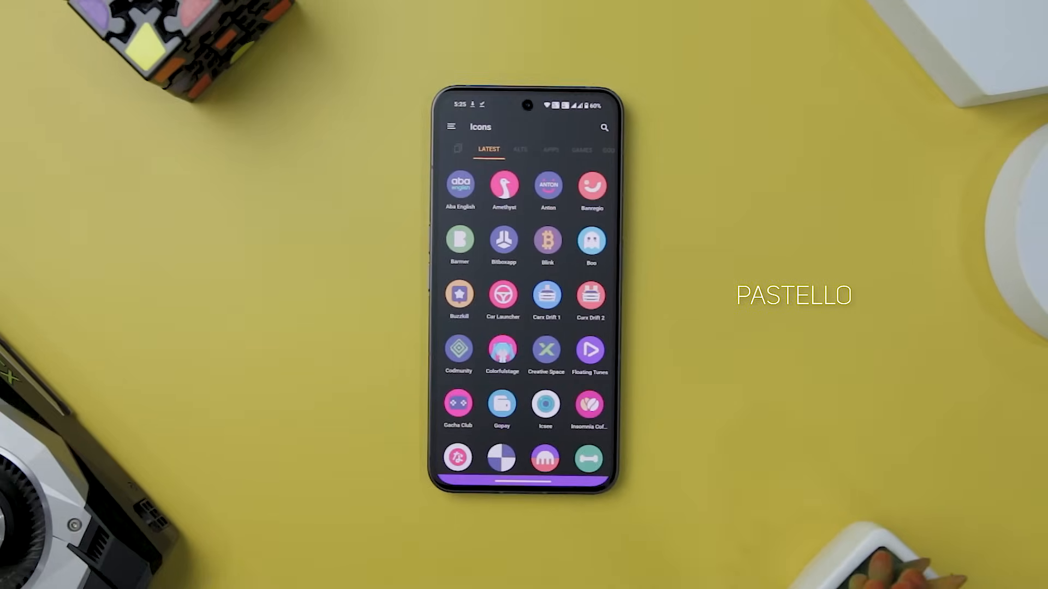
Step: Scroll the Latest icons, then filter the grid to APPS and scroll it
scroll("down", 3)
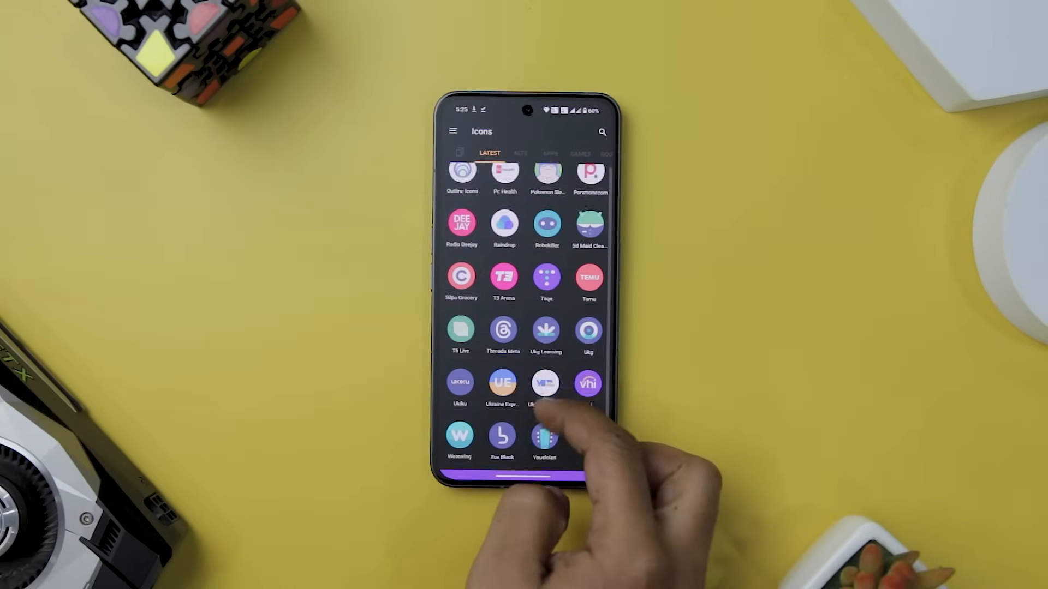
left_click(529, 152)
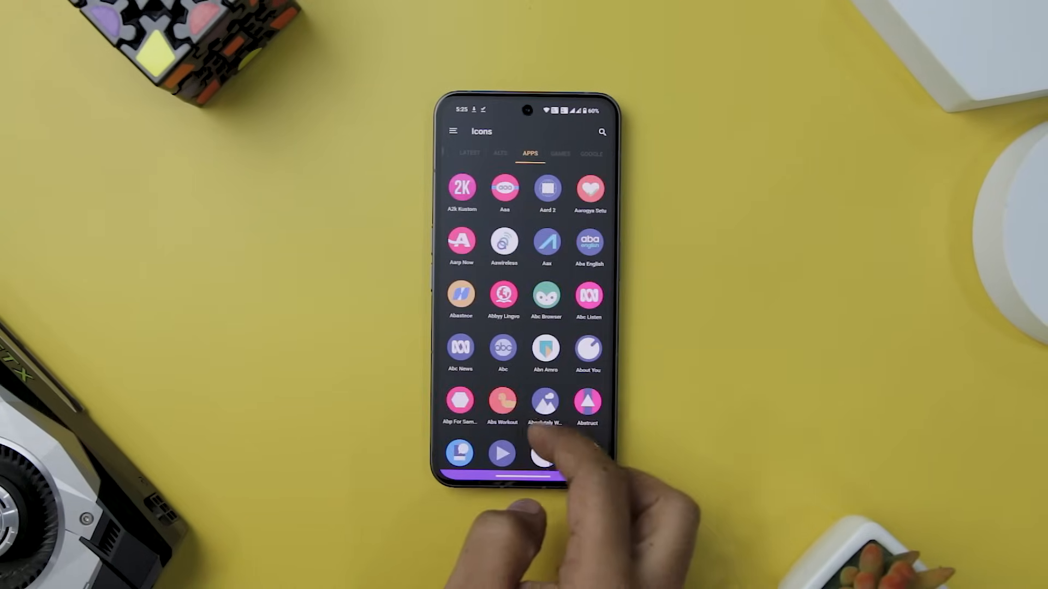
scroll("down", 3)
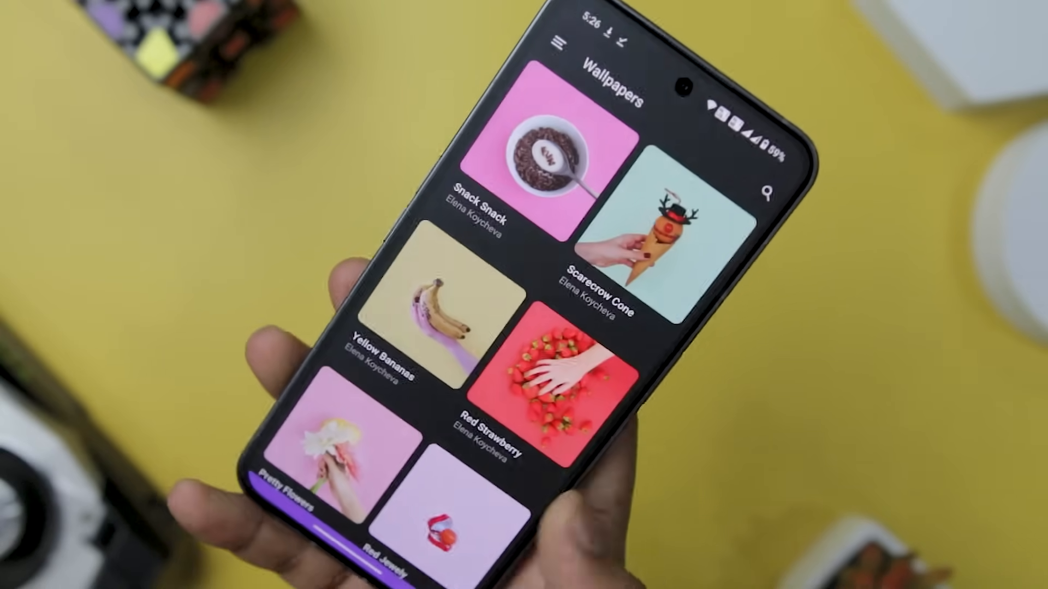
Step: Scroll the Pastello wallpaper grid past Snack Snack and Pinkish Donuts
scroll("down", 3)
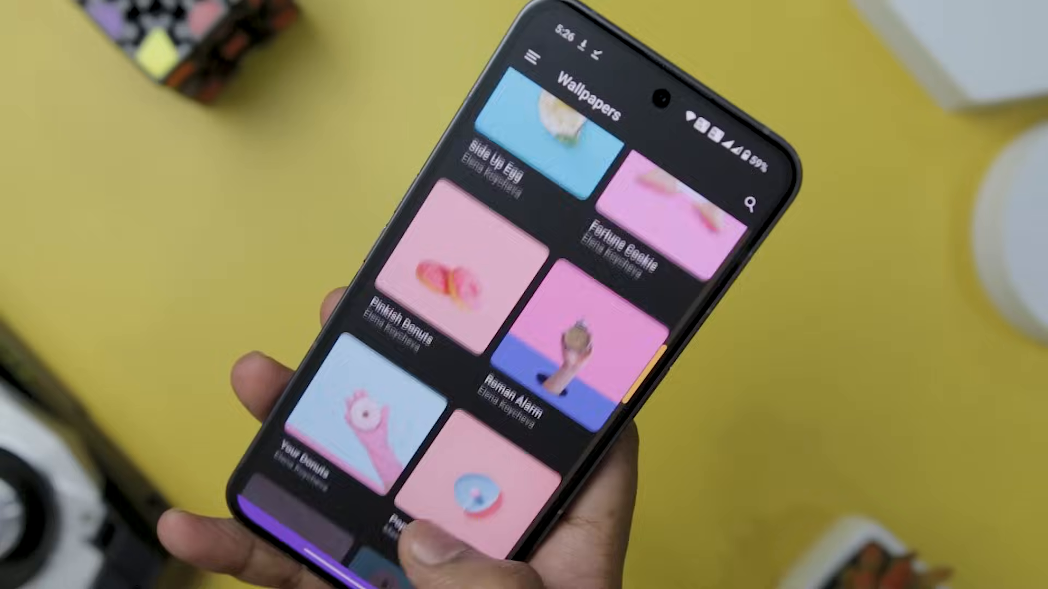
left_click(481, 495)
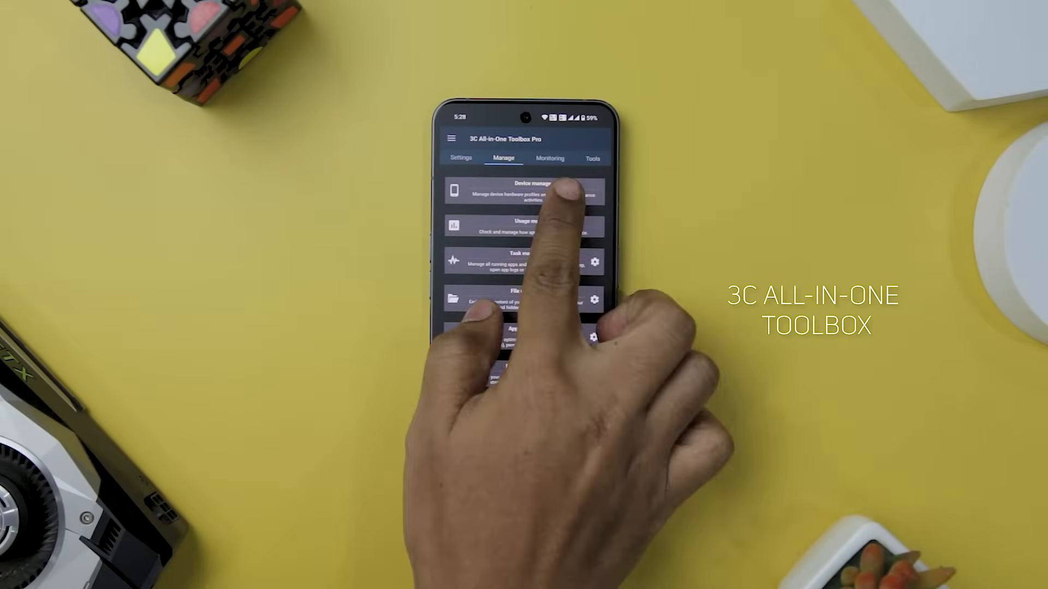
left_click(528, 192)
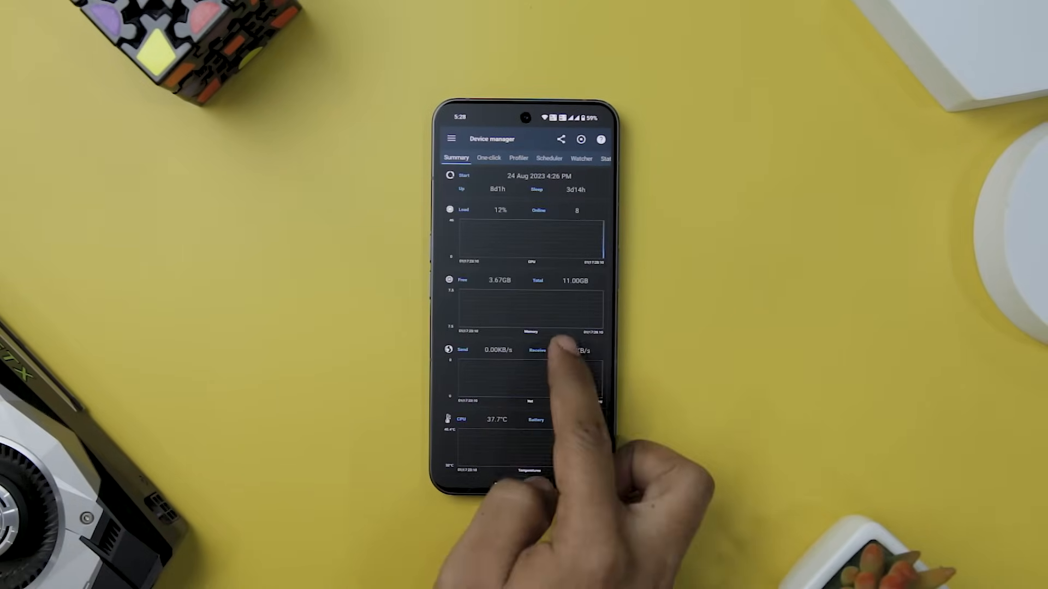
left_click(519, 158)
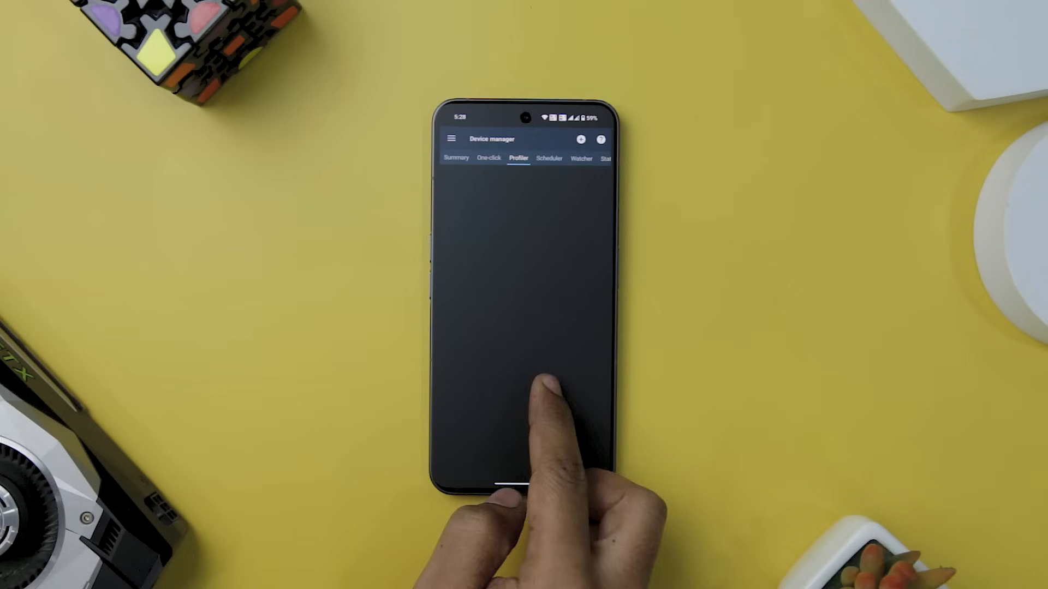
left_click(489, 158)
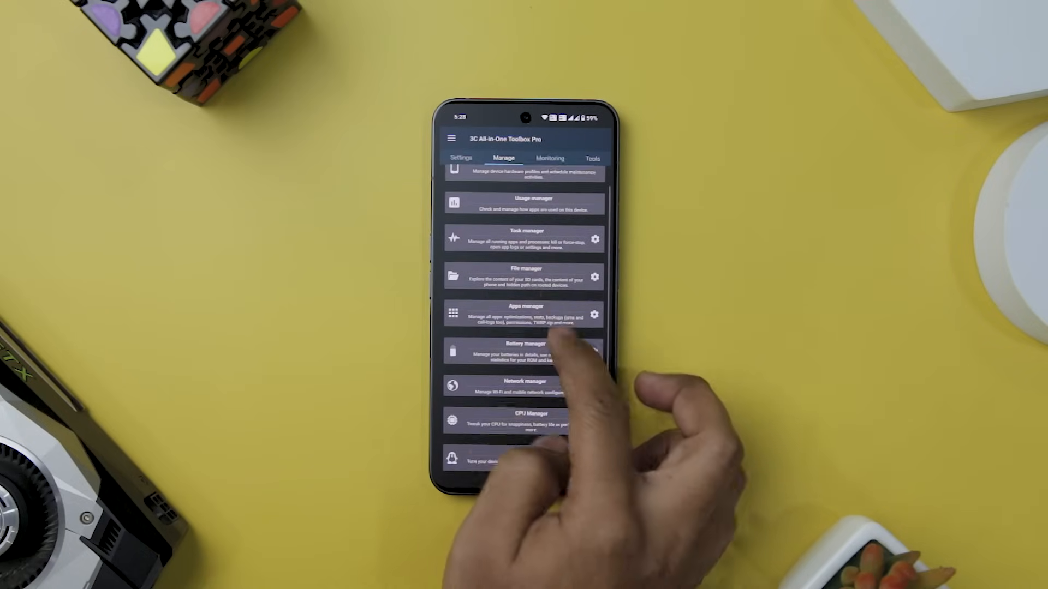
left_click(524, 277)
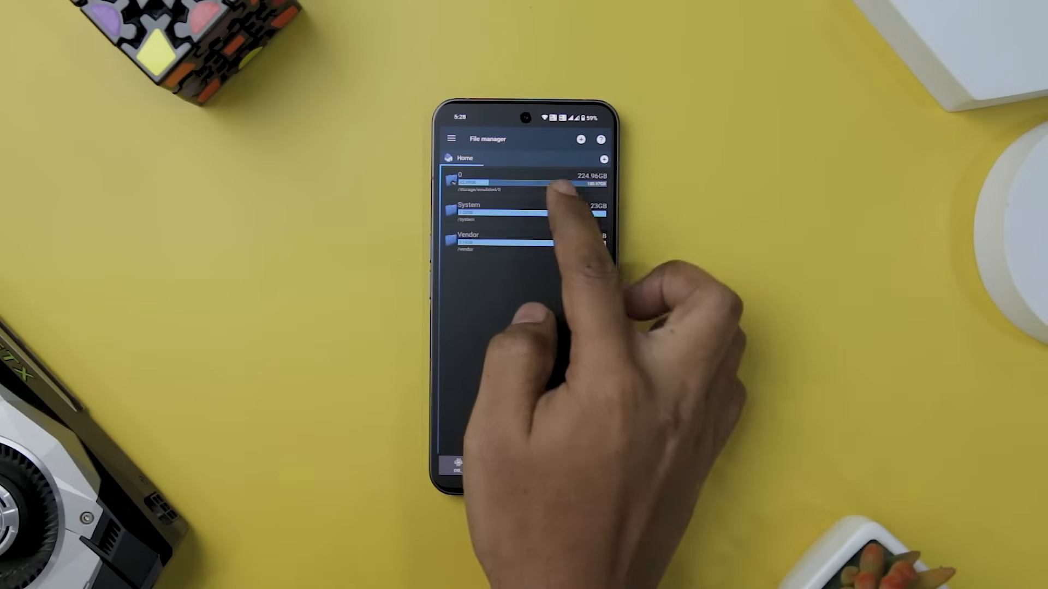
left_click(528, 182)
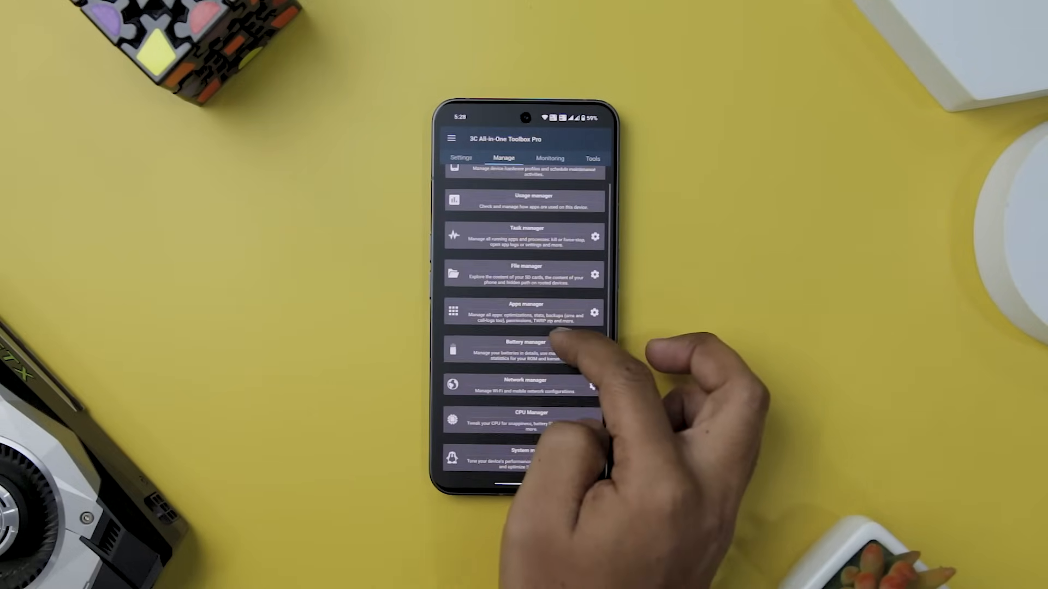
left_click(525, 348)
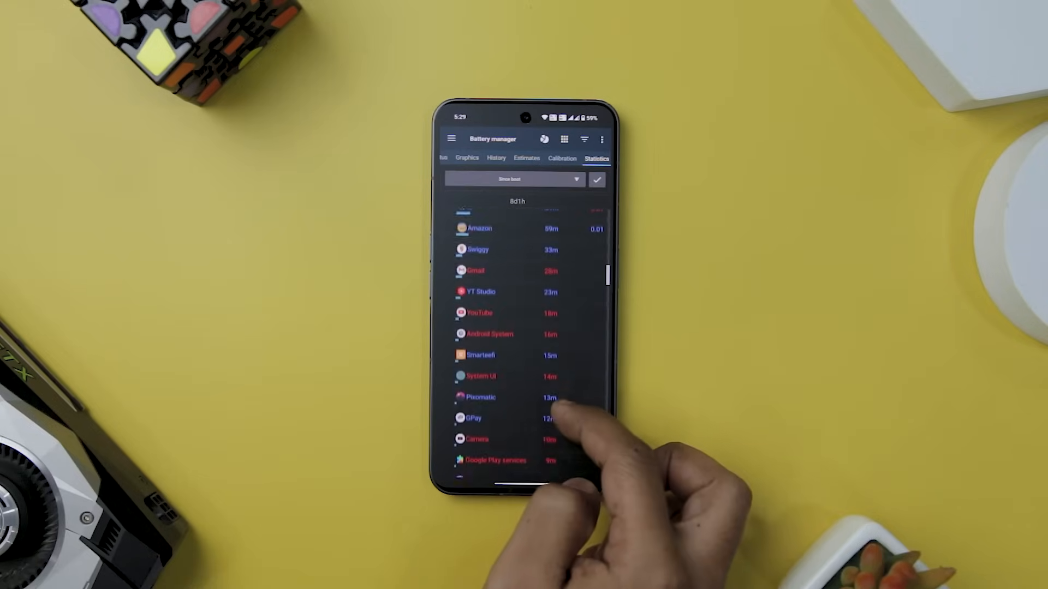
scroll("down", 3)
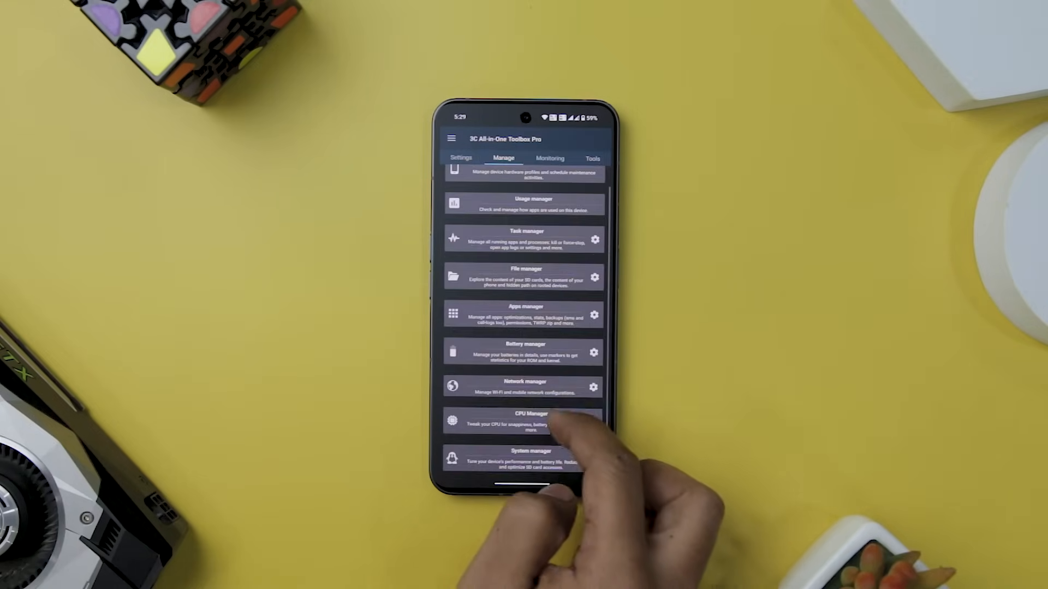
Step: View the CPU Manager summary, then the Battery manager History tab
left_click(524, 420)
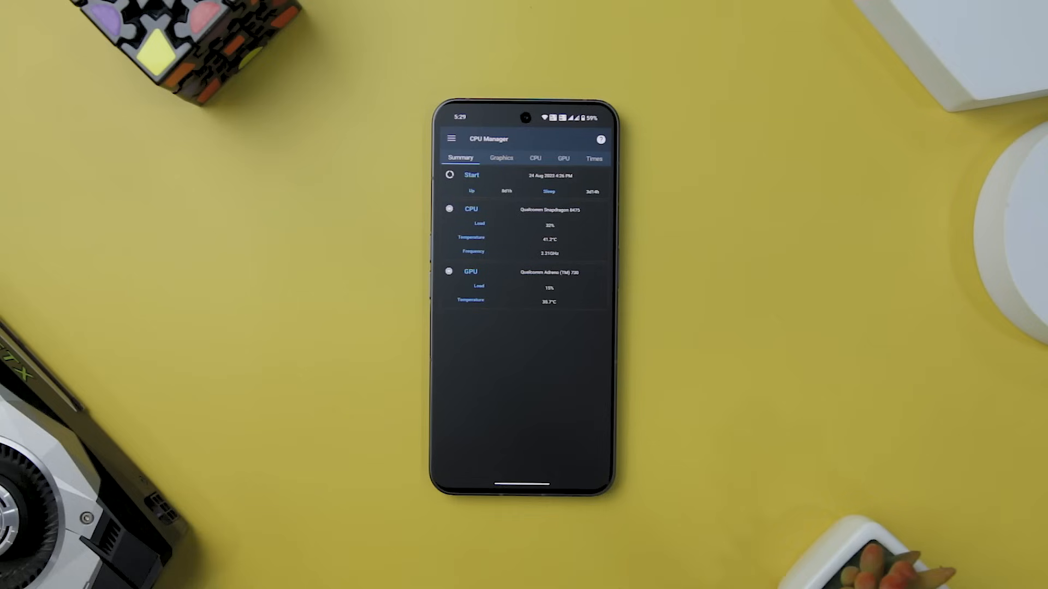
left_click(501, 157)
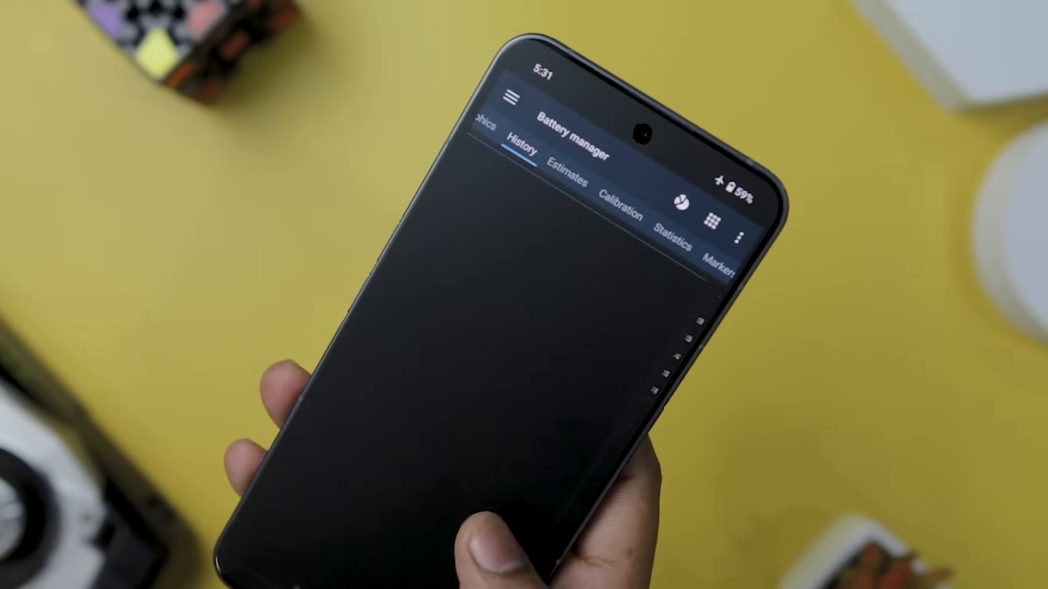
left_click(565, 183)
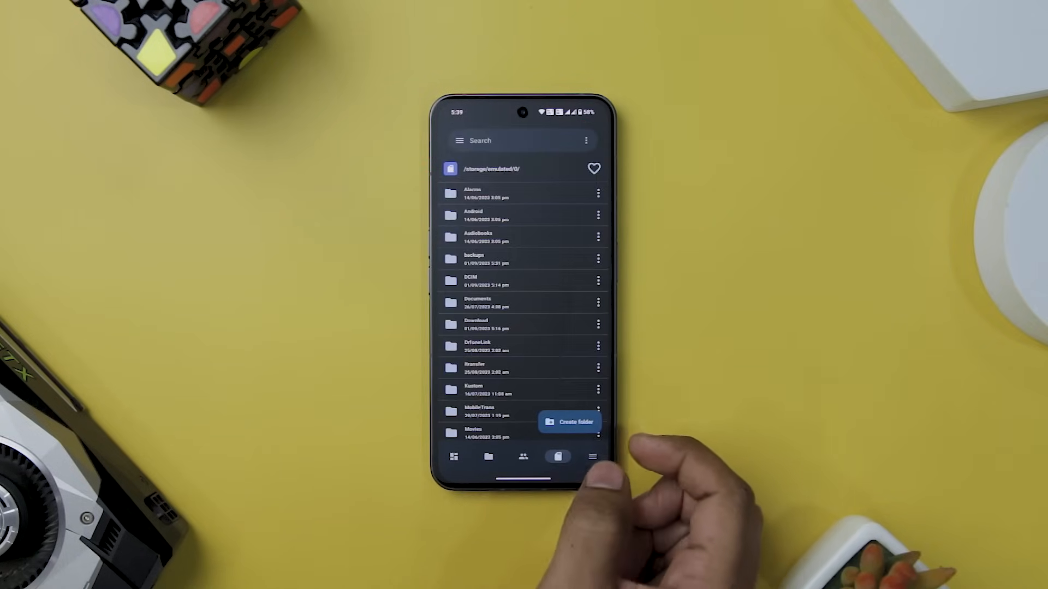
Step: Scroll the storage folders, then show folder pairs with the syncing two-way Drive pair
scroll("down", 3)
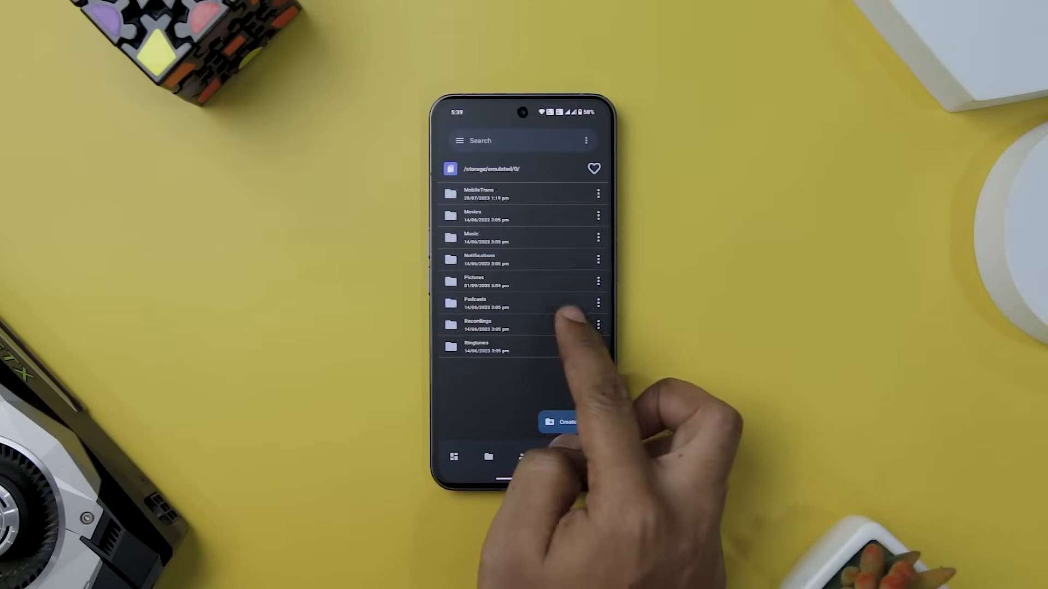
left_click(560, 422)
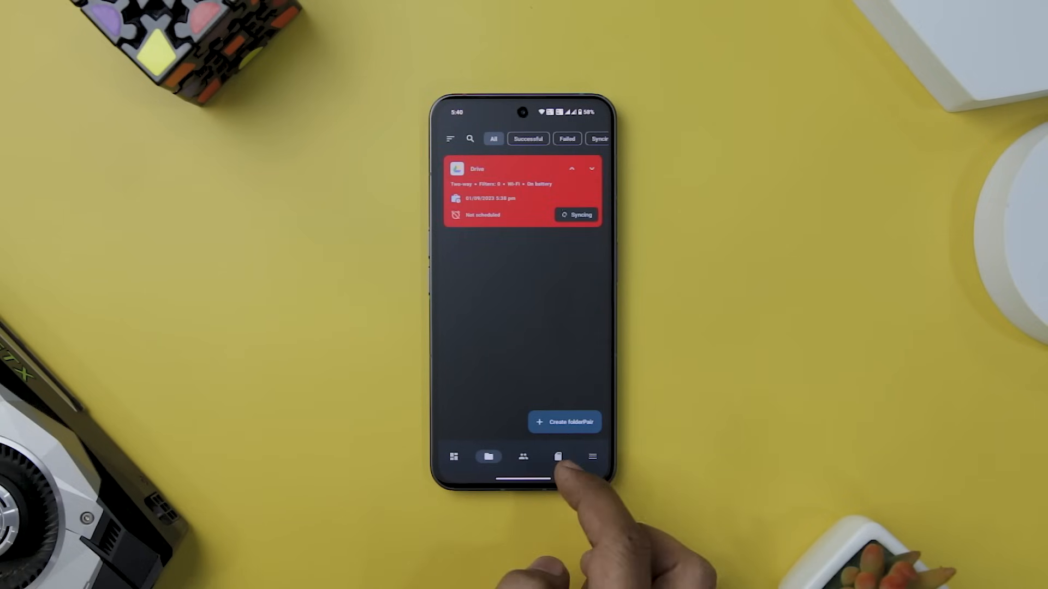
Step: Create folder pair 'Test' using phone storage Music as left folder, then pick the right account
left_click(563, 422)
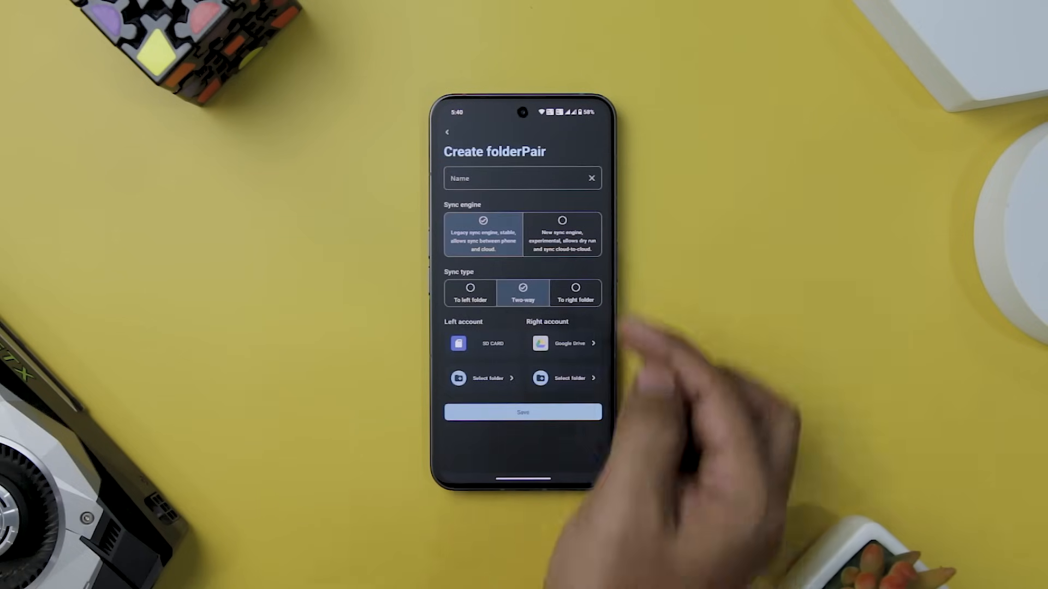
left_click(521, 178)
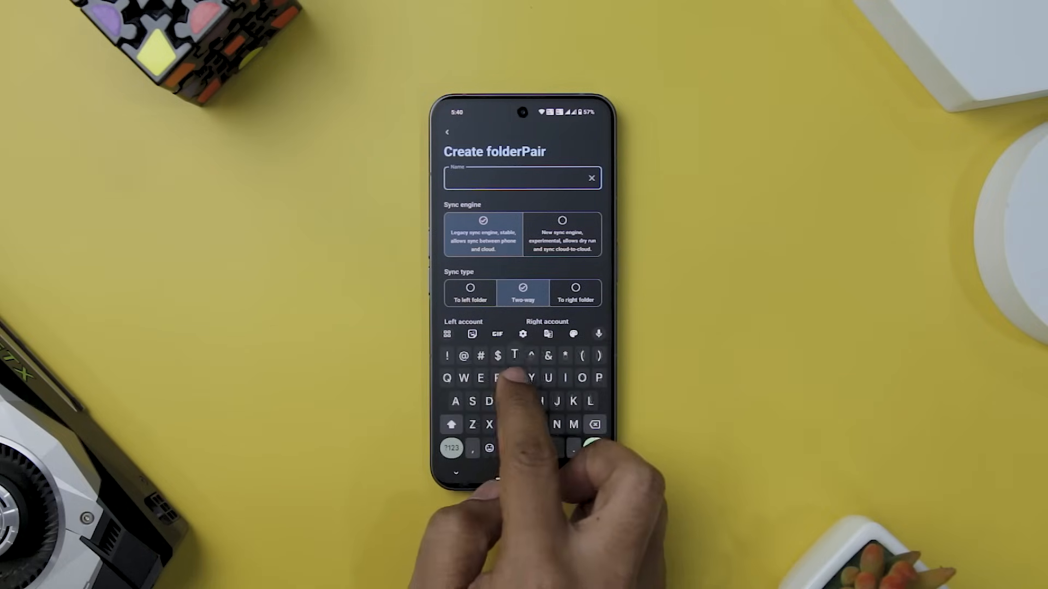
type("Test")
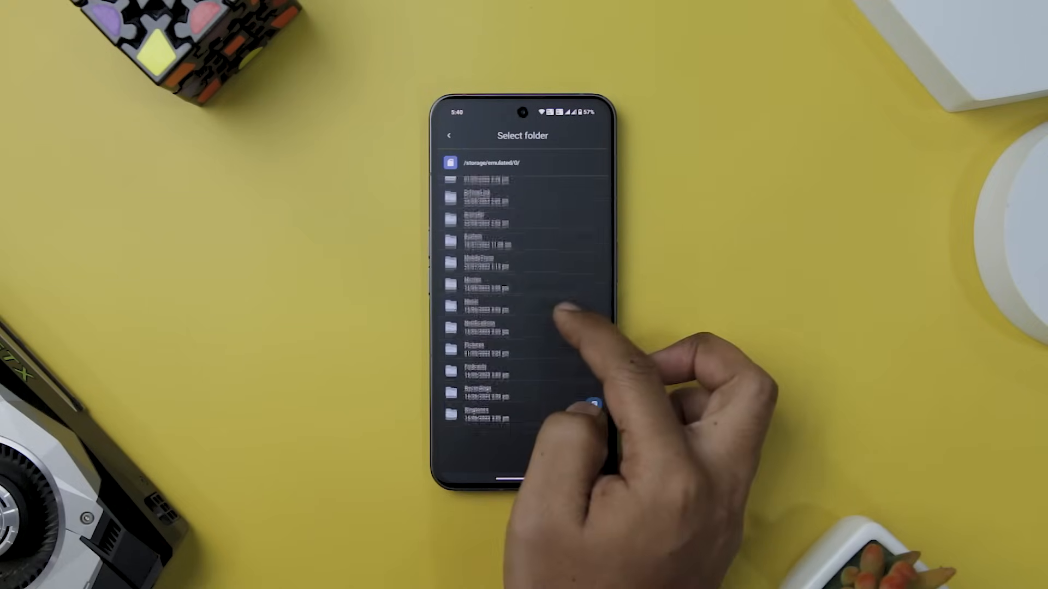
left_click(474, 305)
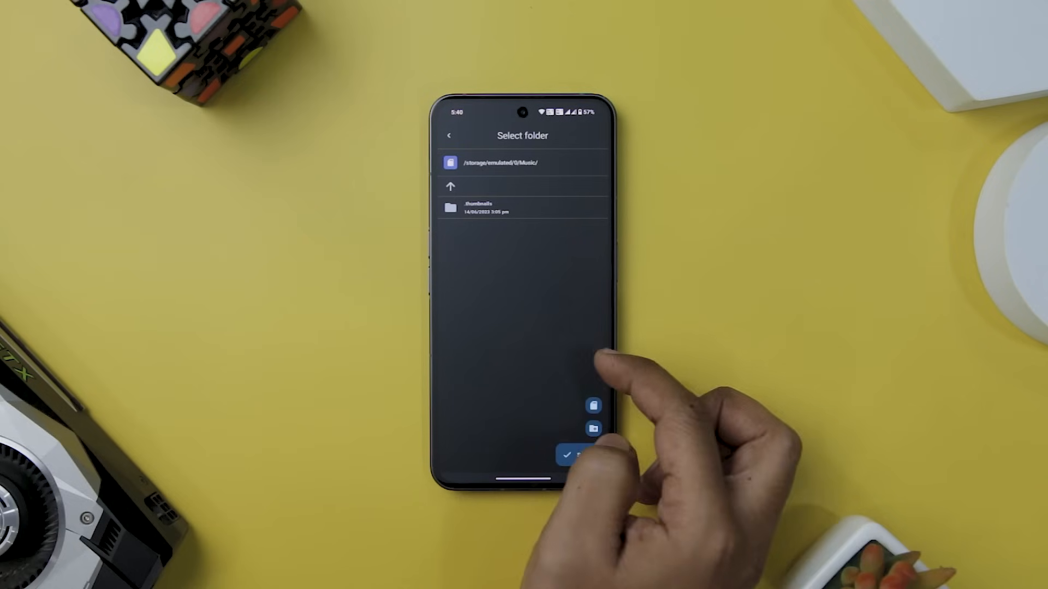
left_click(569, 455)
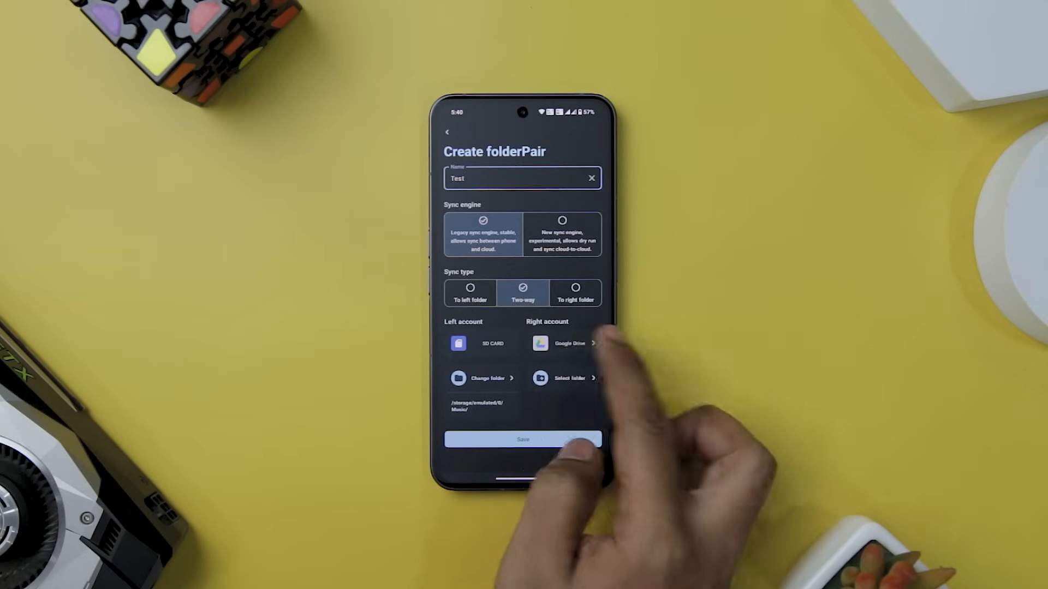
left_click(563, 343)
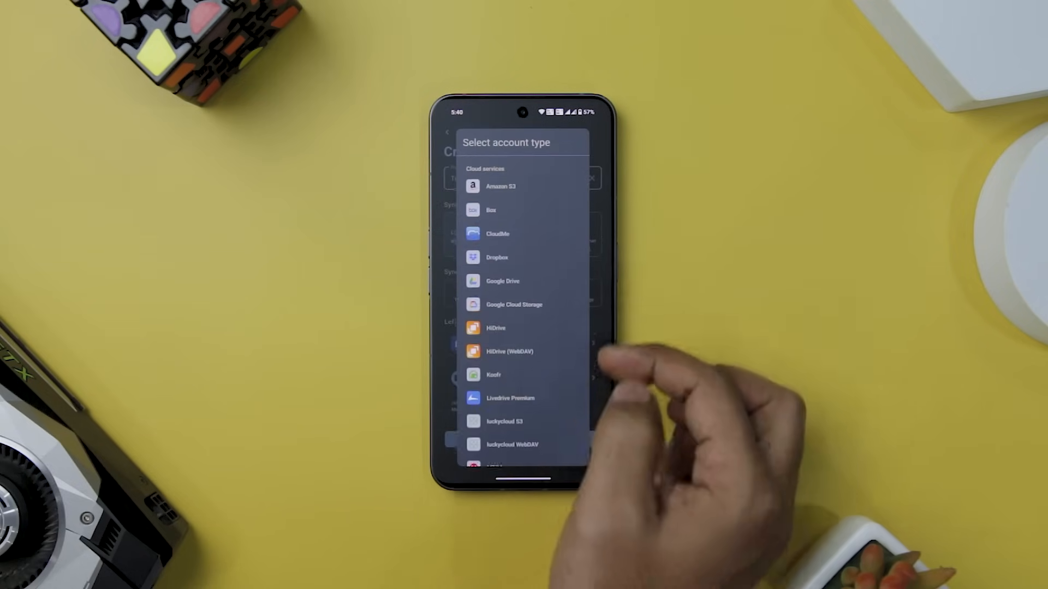
Step: Browse the Google Drive account into its Android APK folder for the right side
scroll("down", 3)
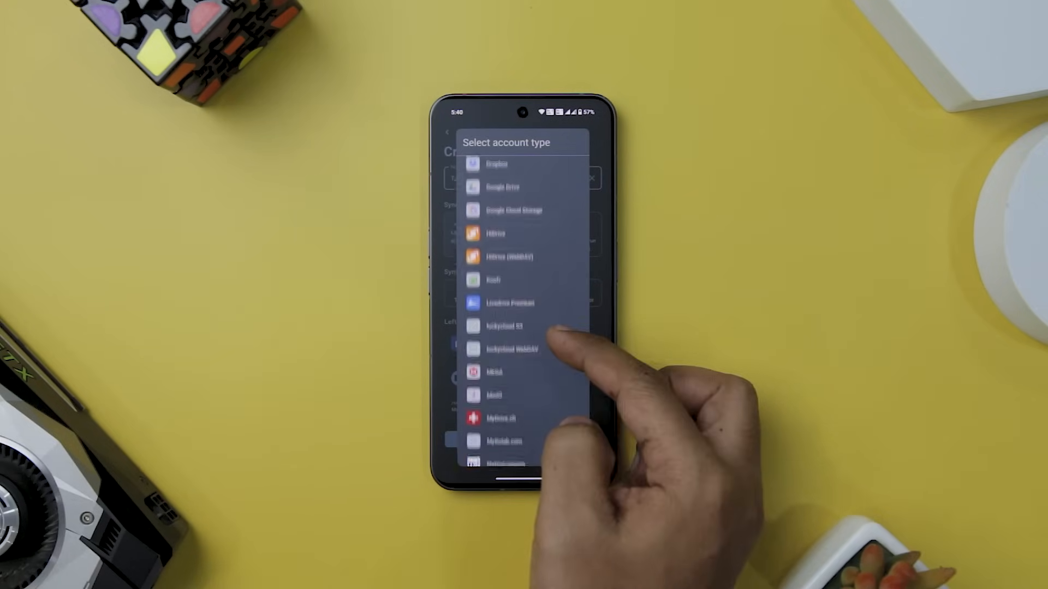
scroll("down", 3)
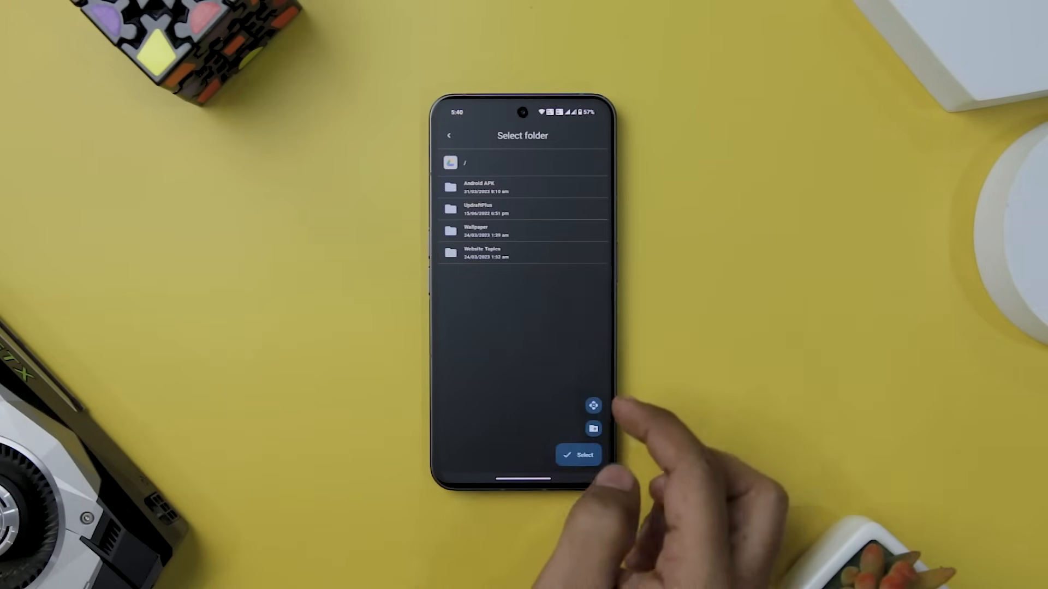
left_click(479, 187)
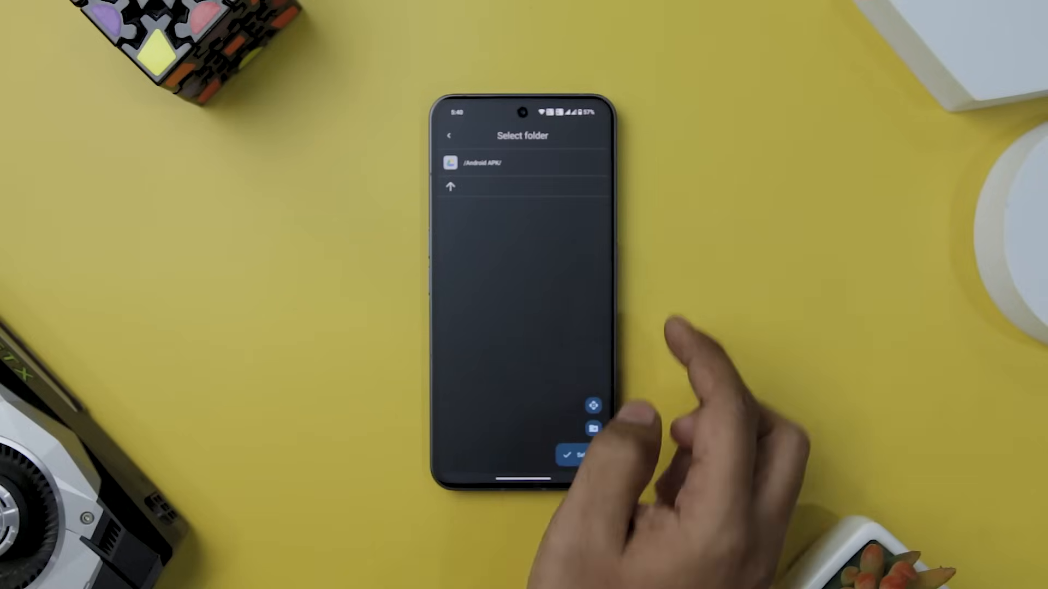